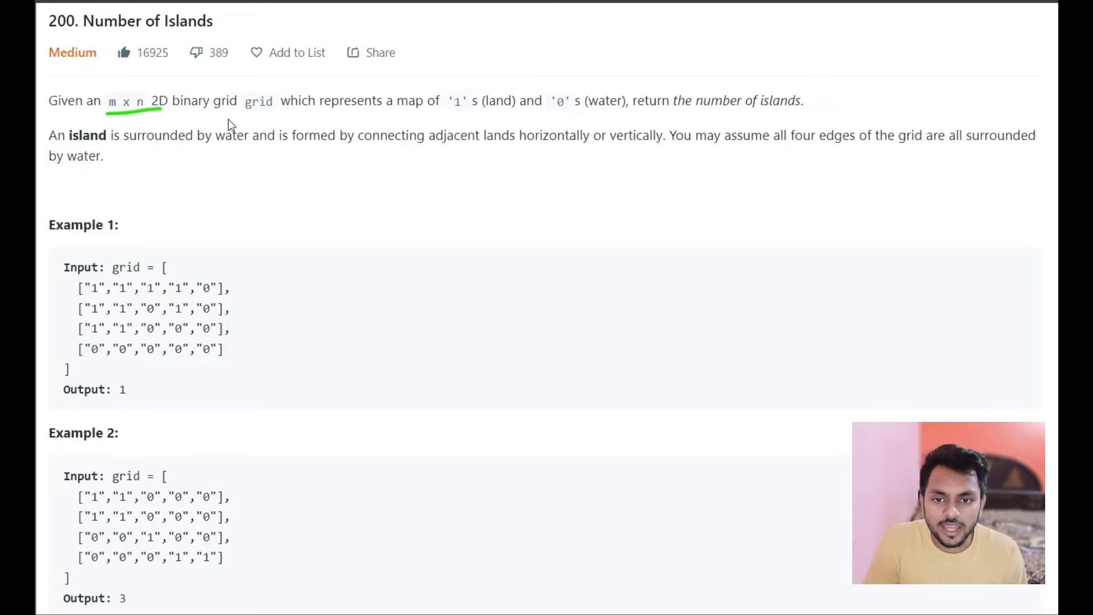
{"action": "mouse_move", "coordinate": [303, 113]}
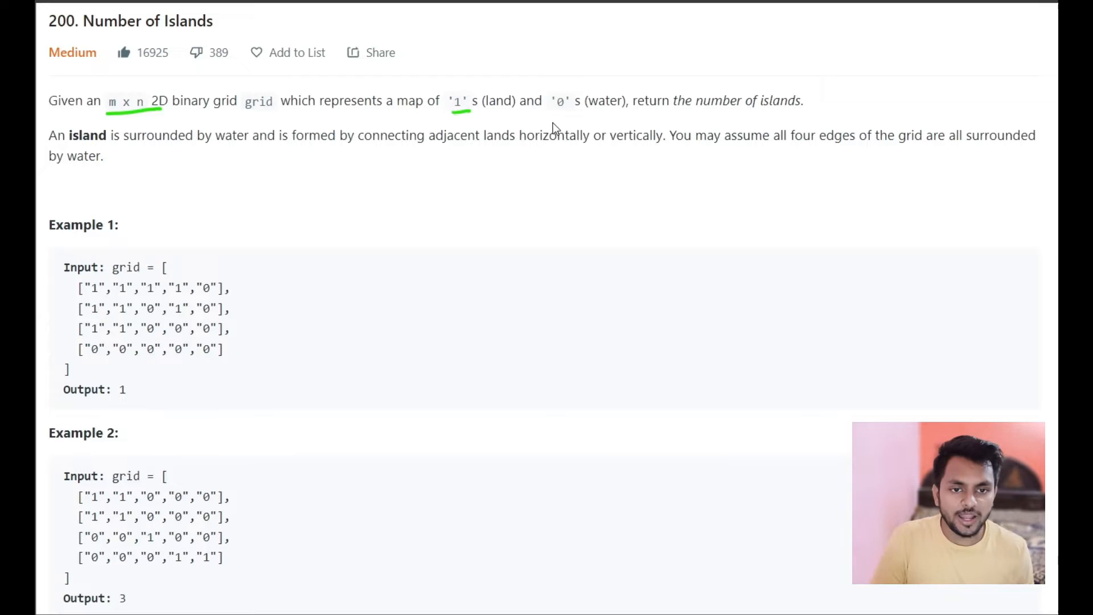
{"action": "mouse_move", "coordinate": [453, 118]}
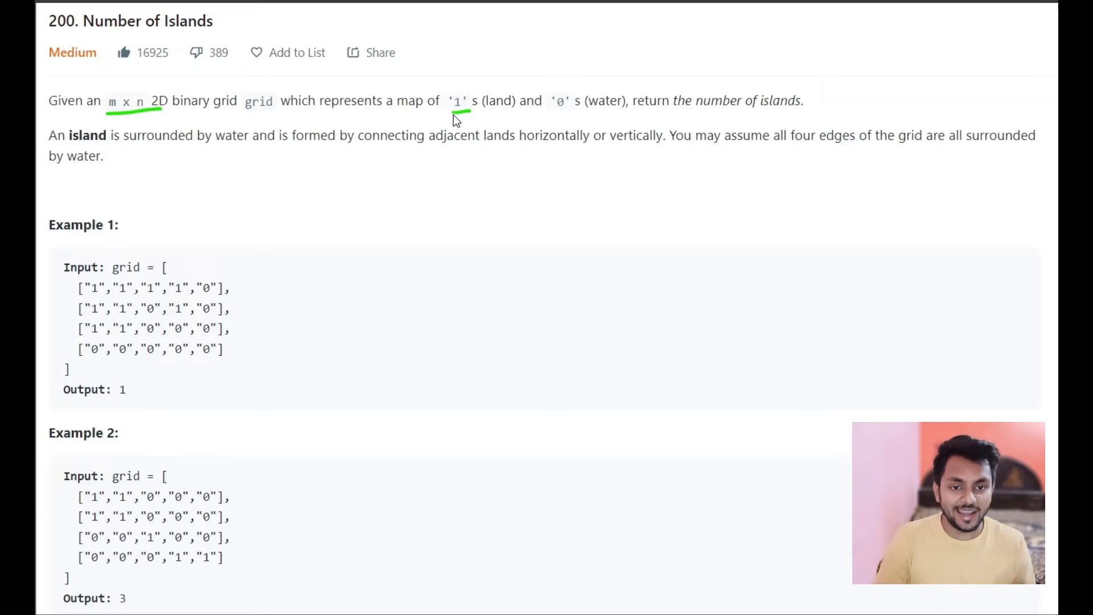
{"action": "mouse_move", "coordinate": [535, 150]}
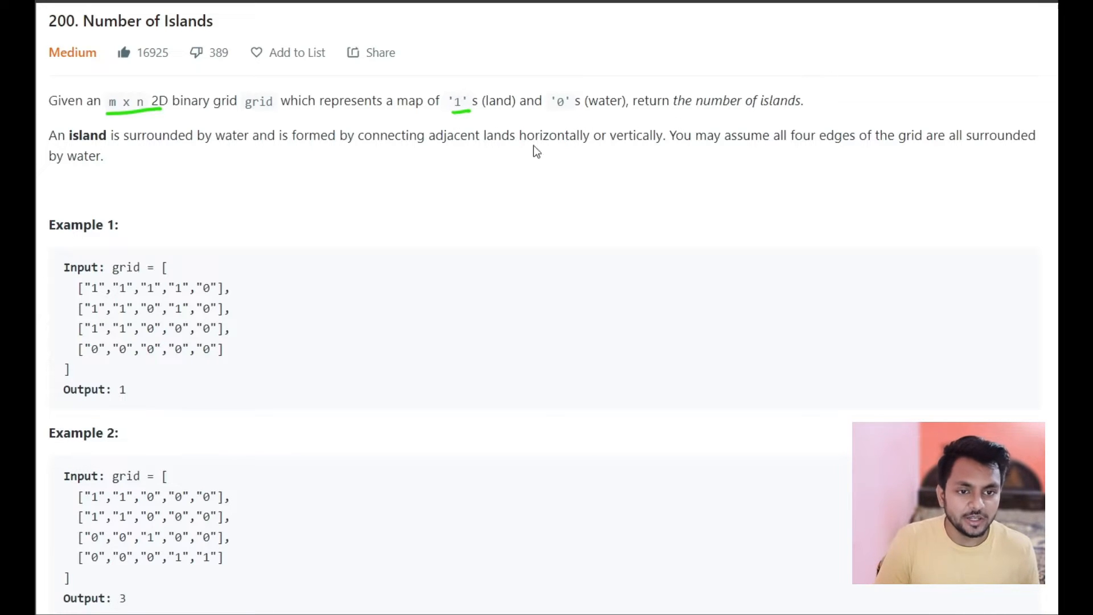
{"action": "mouse_move", "coordinate": [349, 254]}
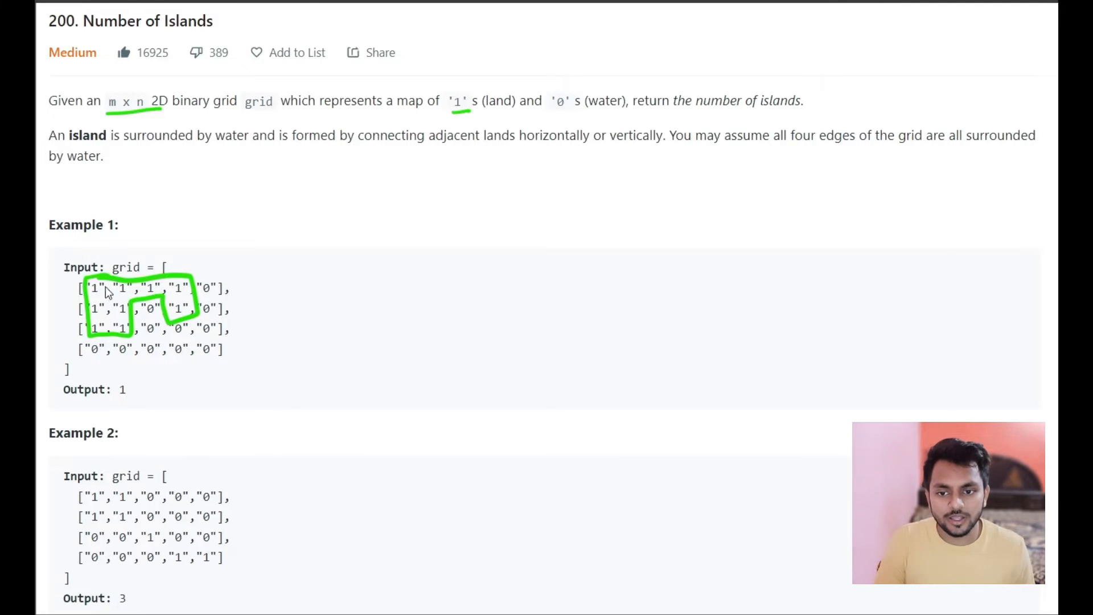
{"action": "mouse_move", "coordinate": [172, 281]}
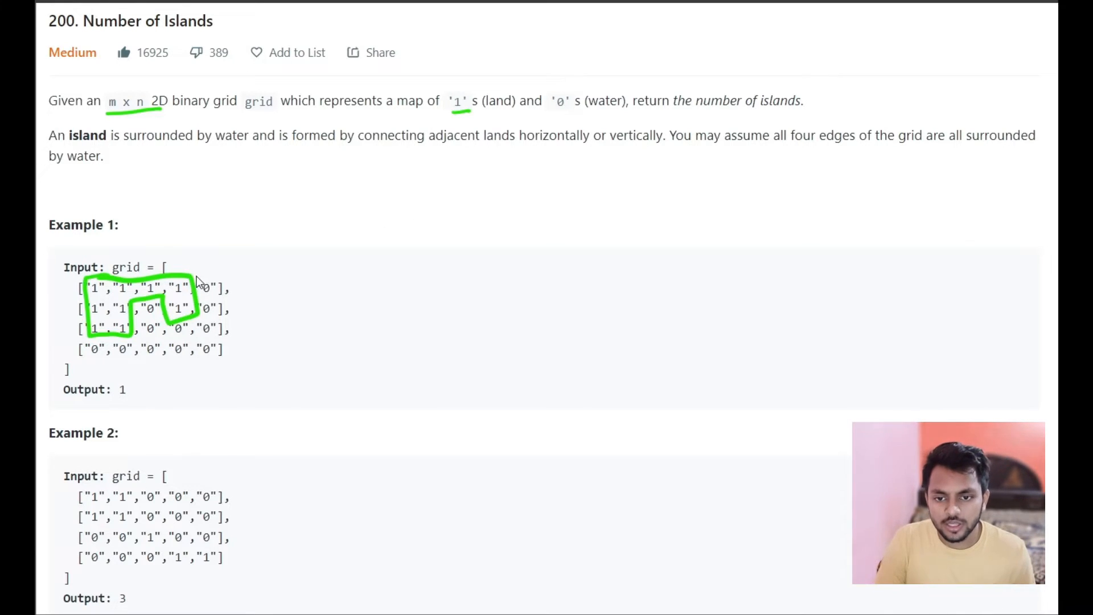
Label Example 1's island count with an arrow and outline Example 2's separate islands
{"action": "left_click_drag", "start_coordinate": [177, 289], "coordinate": [233, 265]}
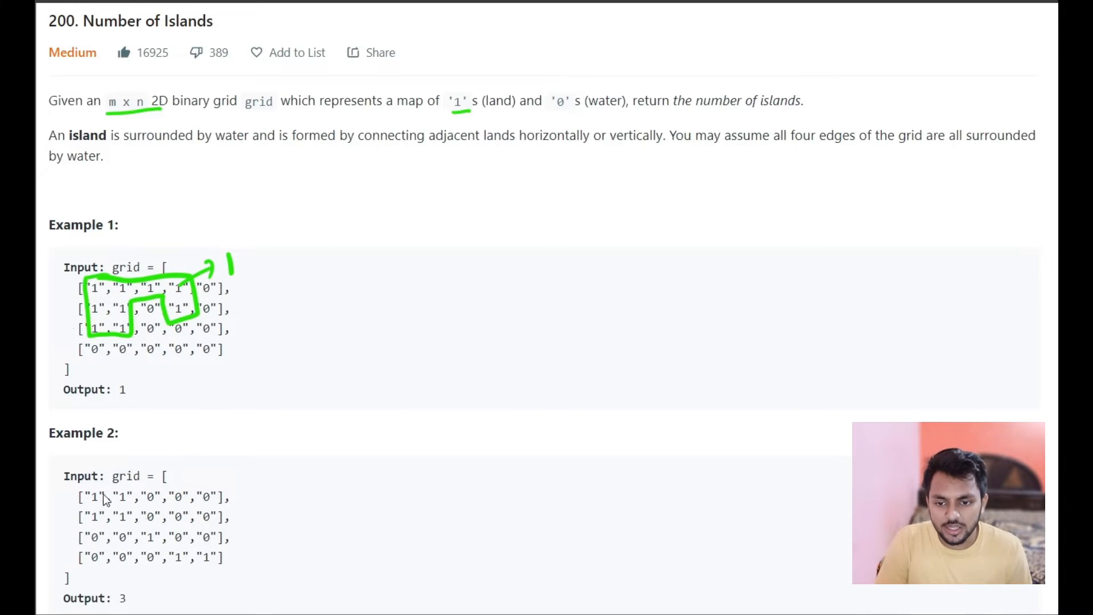
{"action": "left_click_drag", "start_coordinate": [105, 491], "coordinate": [83, 529]}
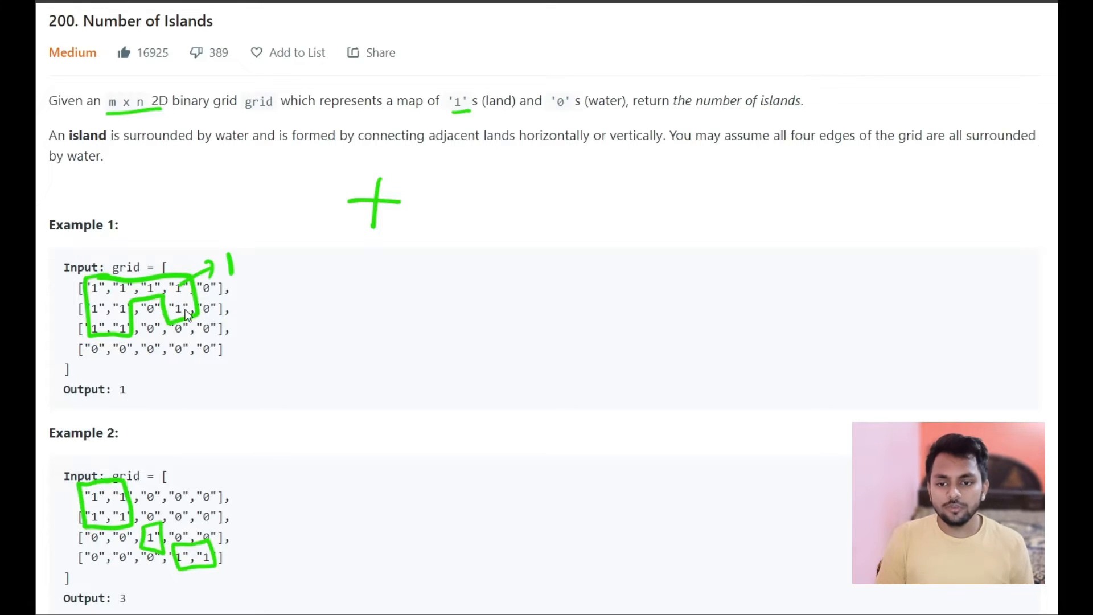
{"action": "mouse_move", "coordinate": [114, 317]}
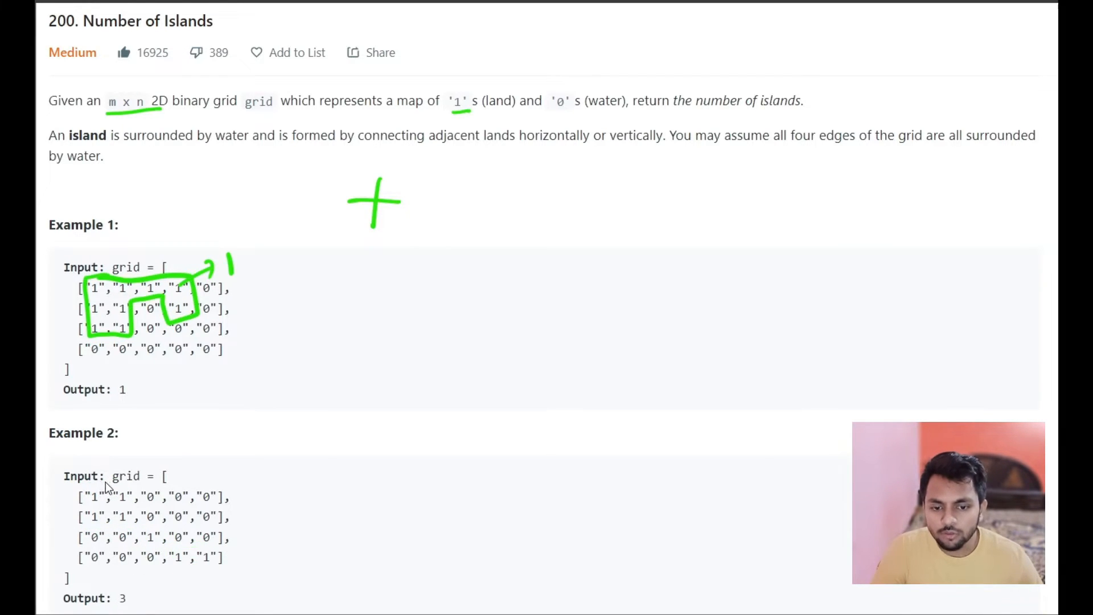
Circle Example 2's first land cell, box its top-left island and note '→ 0 (DFS)'
{"action": "left_click_drag", "start_coordinate": [80, 496], "coordinate": [104, 496]}
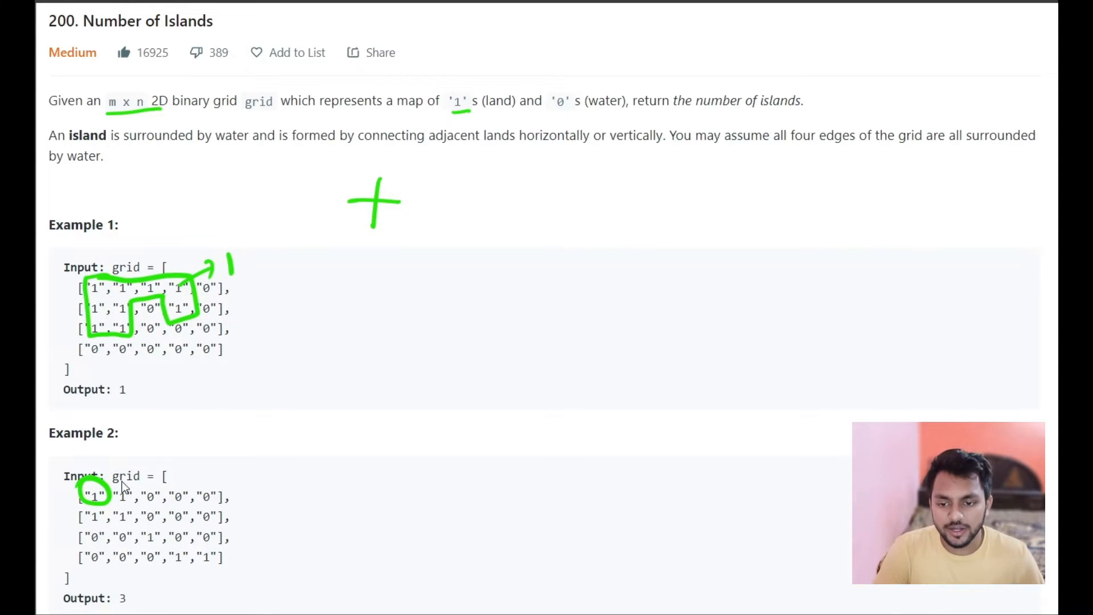
{"action": "mouse_move", "coordinate": [82, 505]}
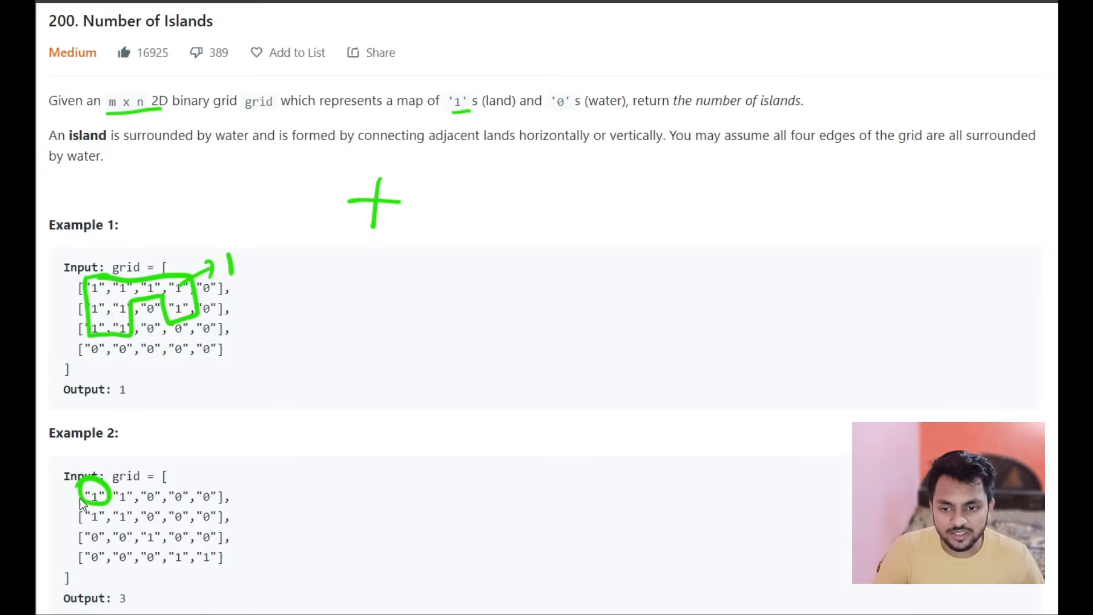
{"action": "mouse_move", "coordinate": [91, 495]}
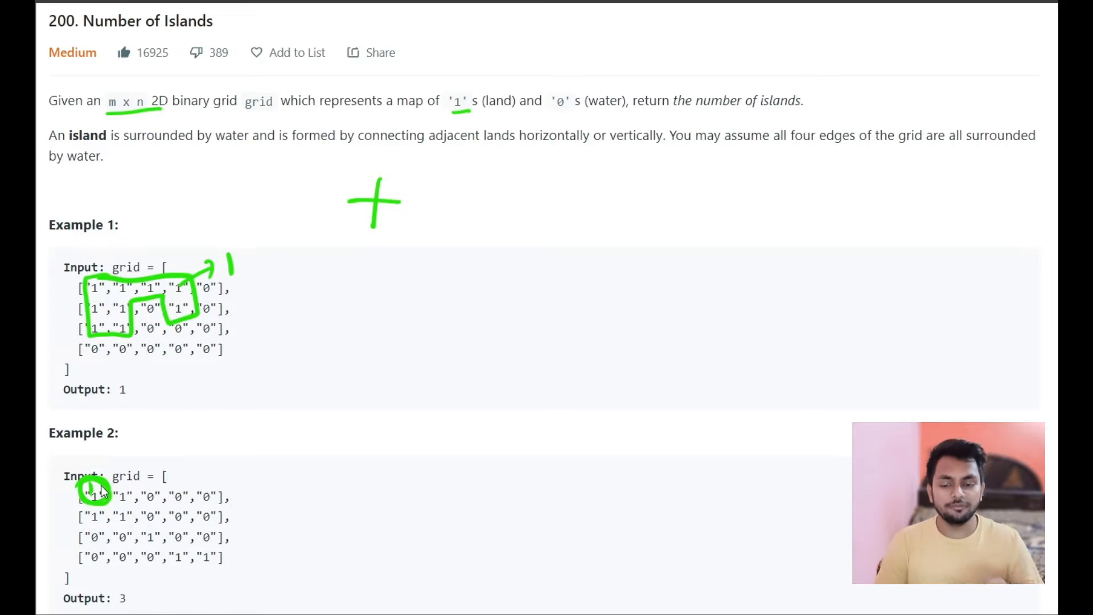
{"action": "left_click_drag", "start_coordinate": [98, 496], "coordinate": [139, 505]}
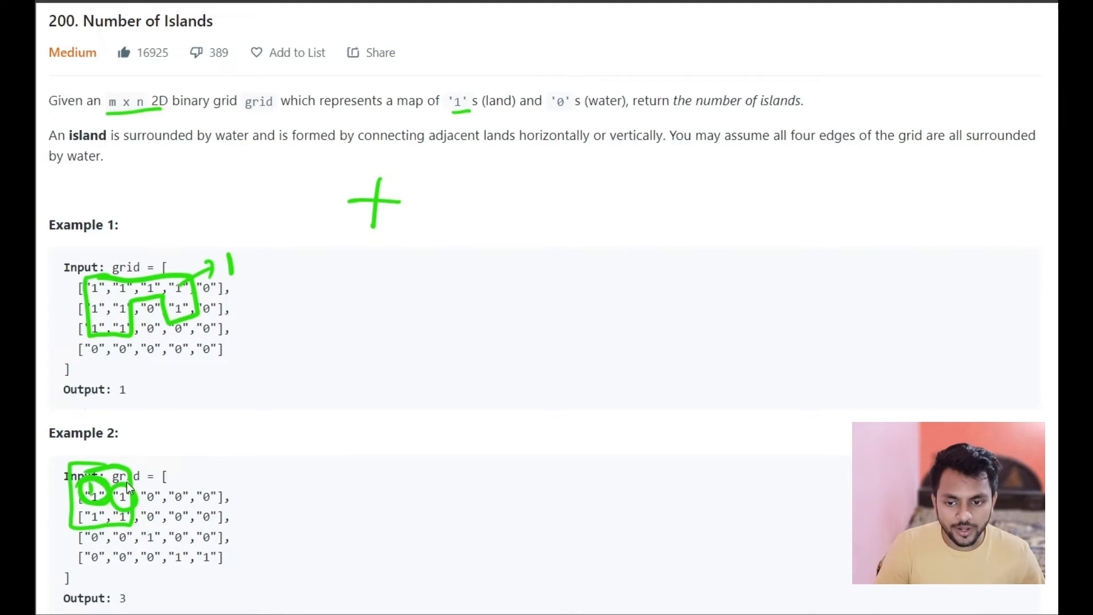
{"action": "left_click_drag", "start_coordinate": [125, 488], "coordinate": [164, 436]}
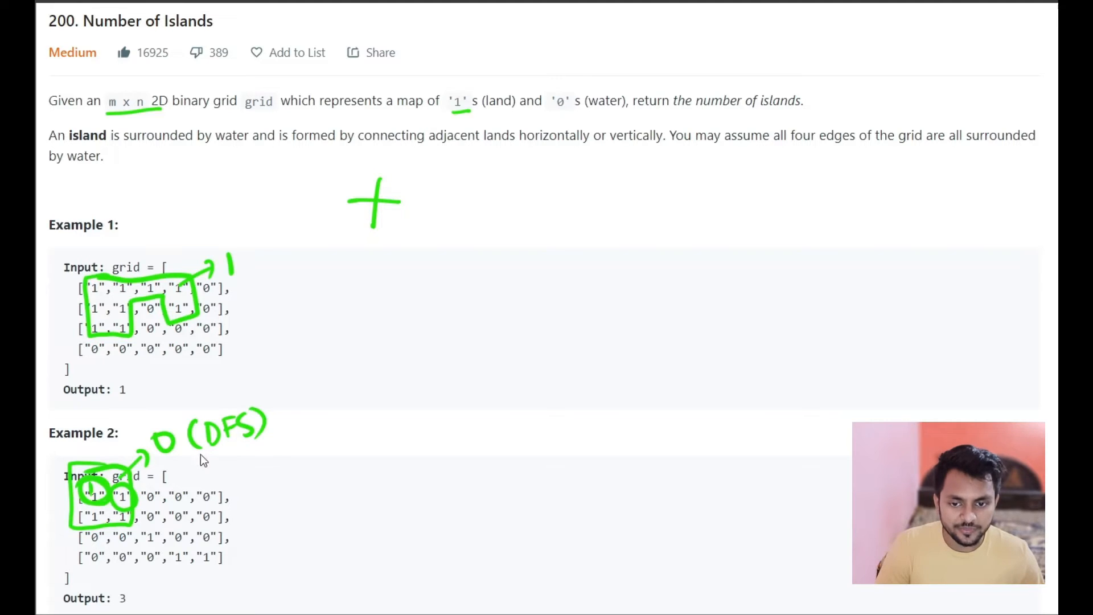
{"action": "mouse_move", "coordinate": [153, 526]}
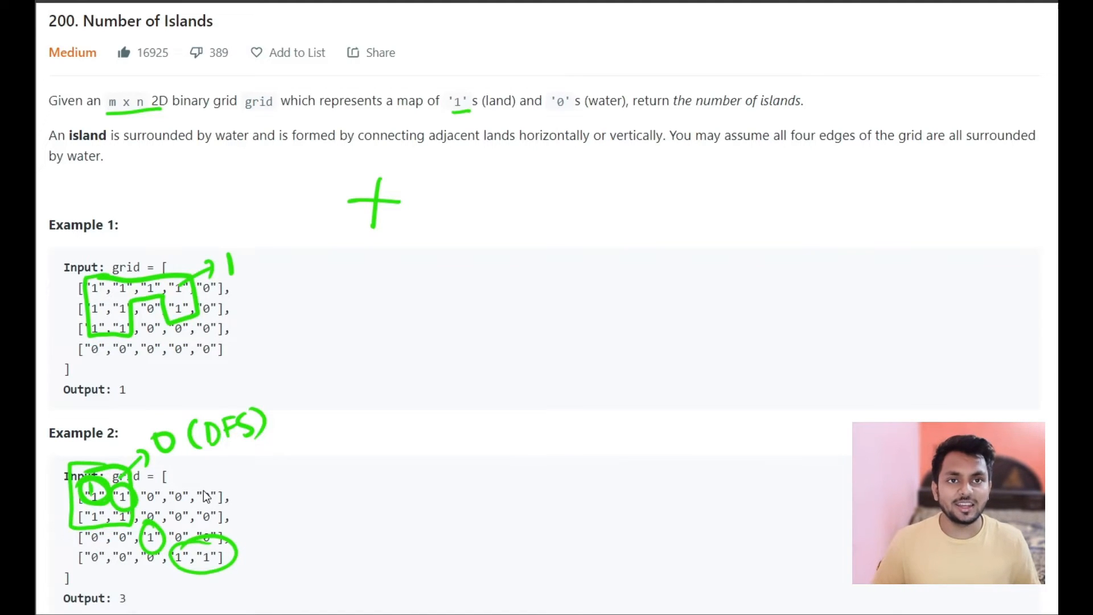
{"action": "mouse_move", "coordinate": [117, 564]}
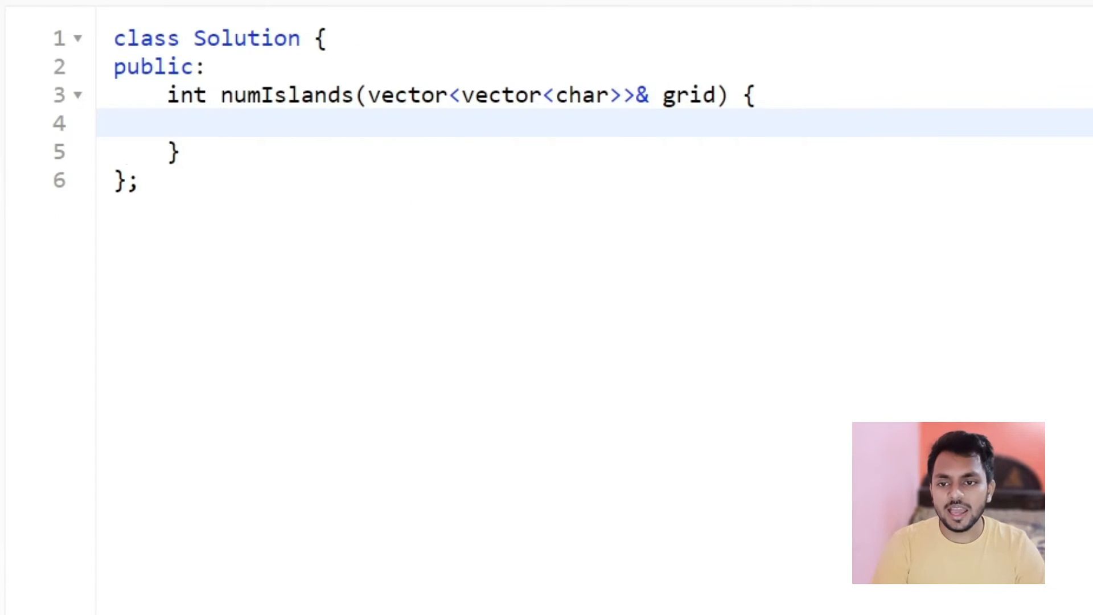
Declare the grid dimensions from grid.size() and grid[0].size()
{"action": "type", "text": "int m = grid.size("}
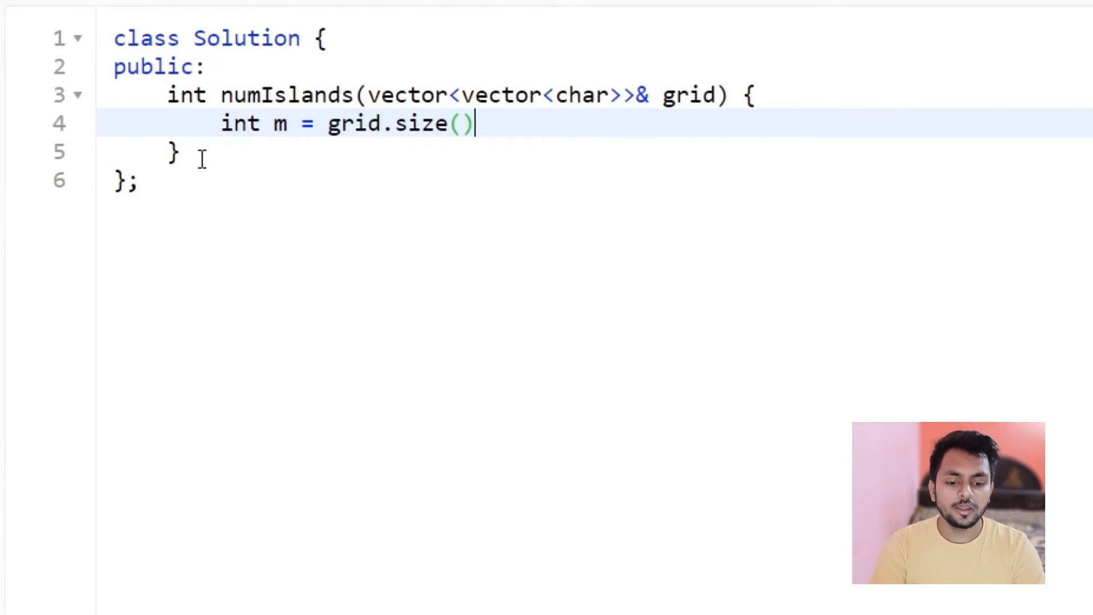
{"action": "type", "text": ", g"}
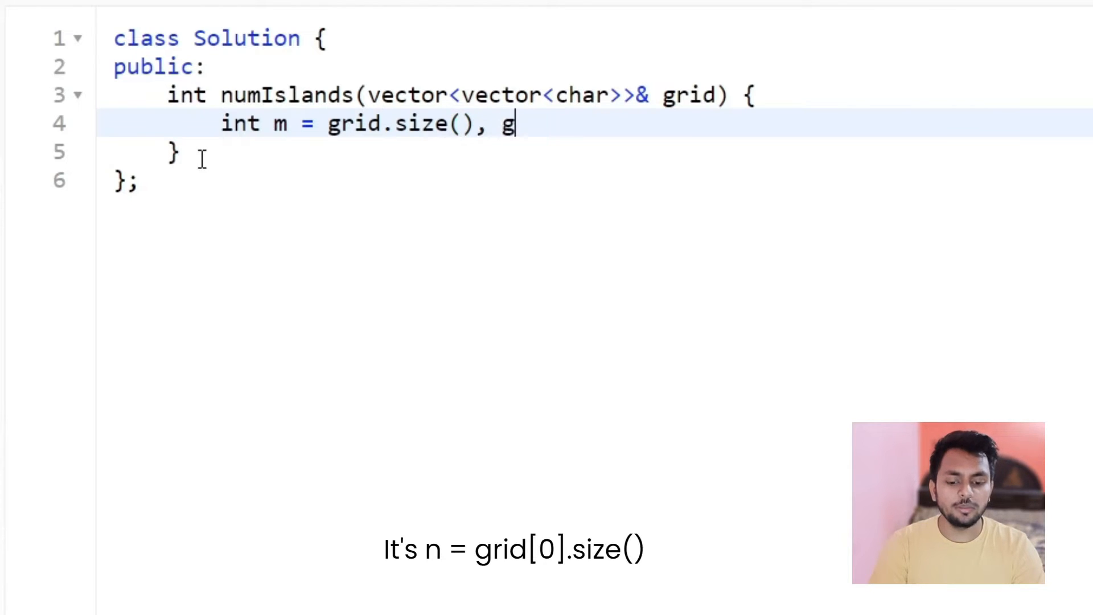
{"action": "type", "text": "rid[0]"}
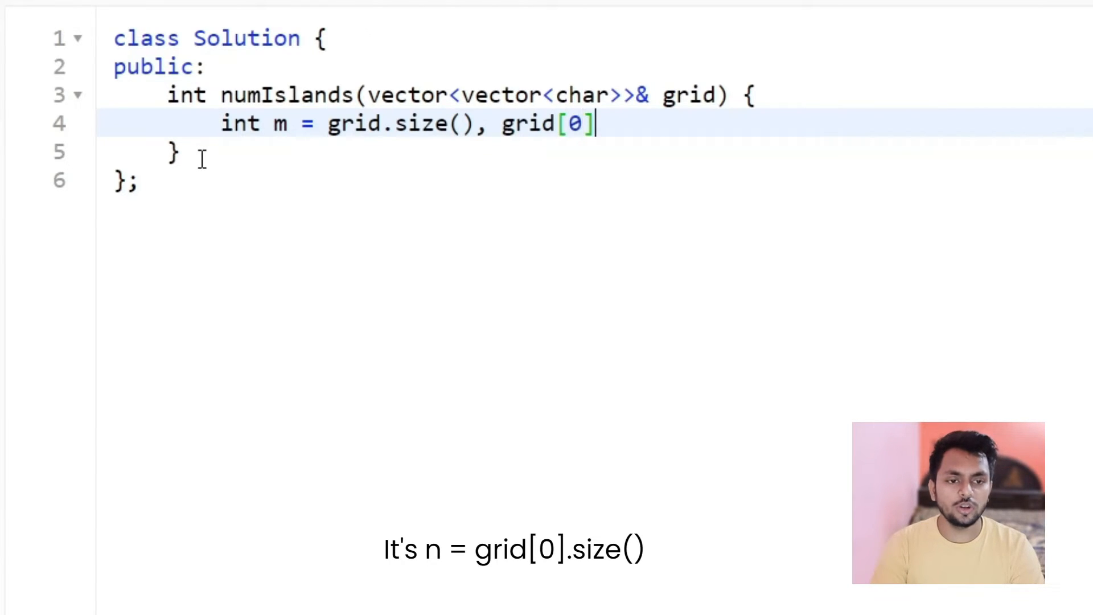
{"action": "type", "text": ".size();"}
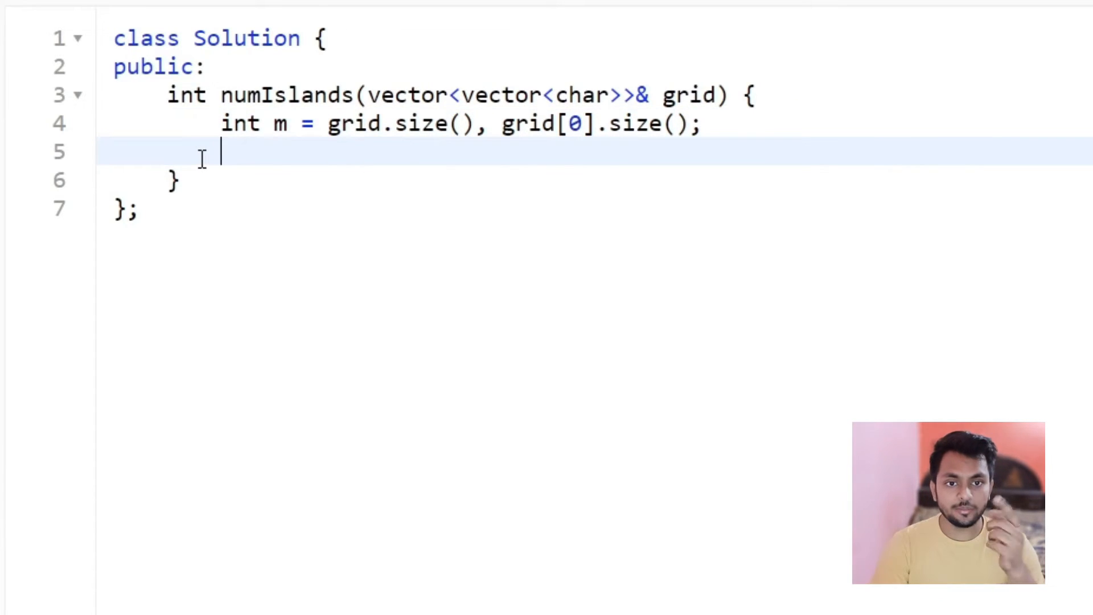
Write nested i/j loops with the land check if(grid[i][j] == '1'){
{"action": "type", "text": "for(int i=0; i<m; i++){"}
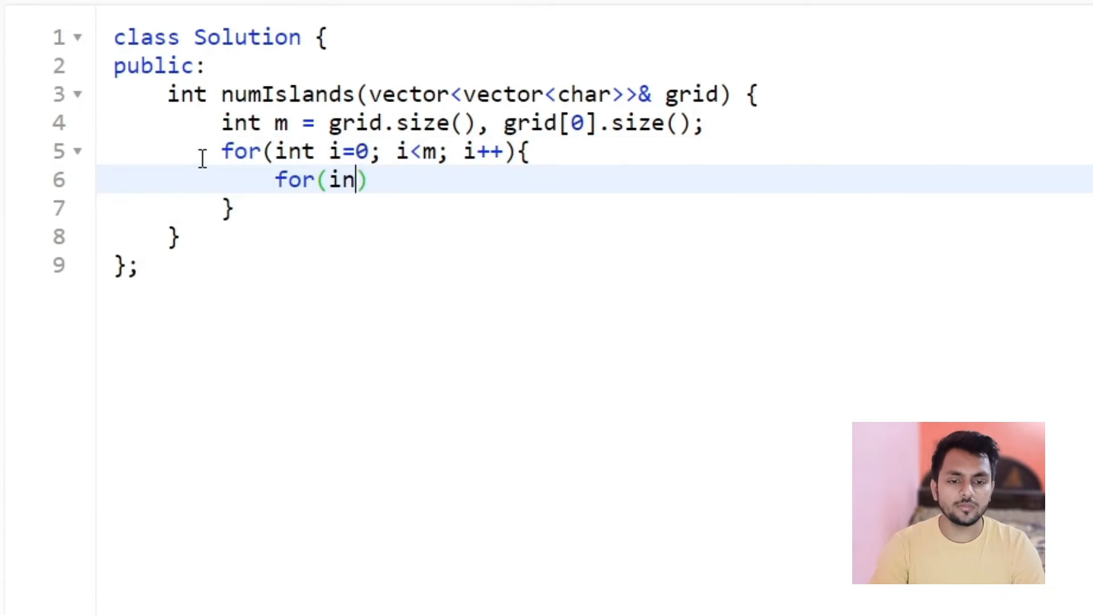
{"action": "type", "text": "t j=0; j<n; j++){"}
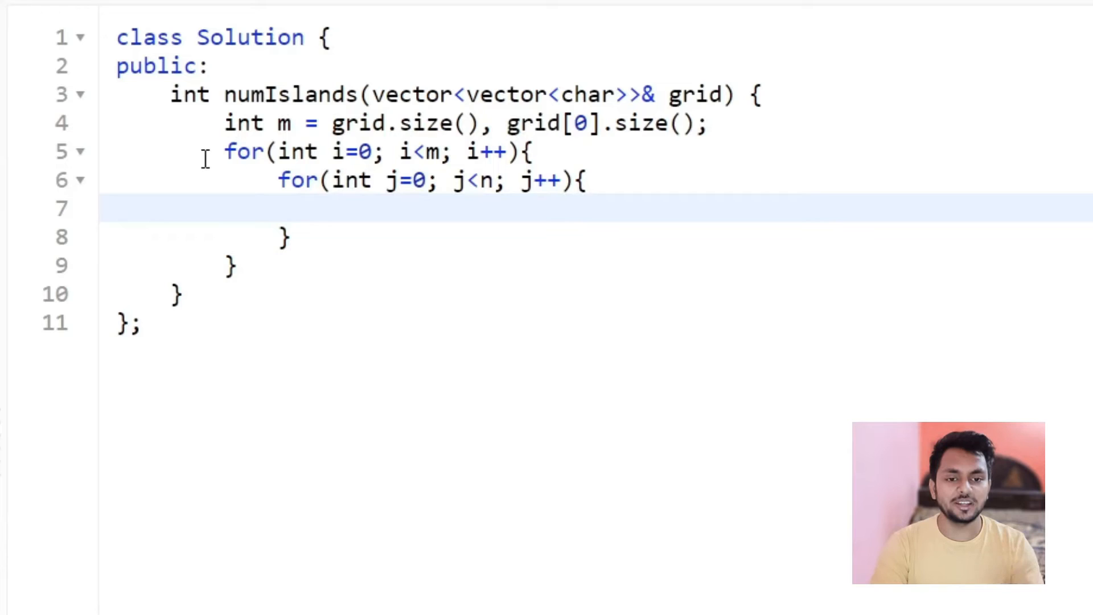
{"action": "type", "text": "if(grid[i][j])"}
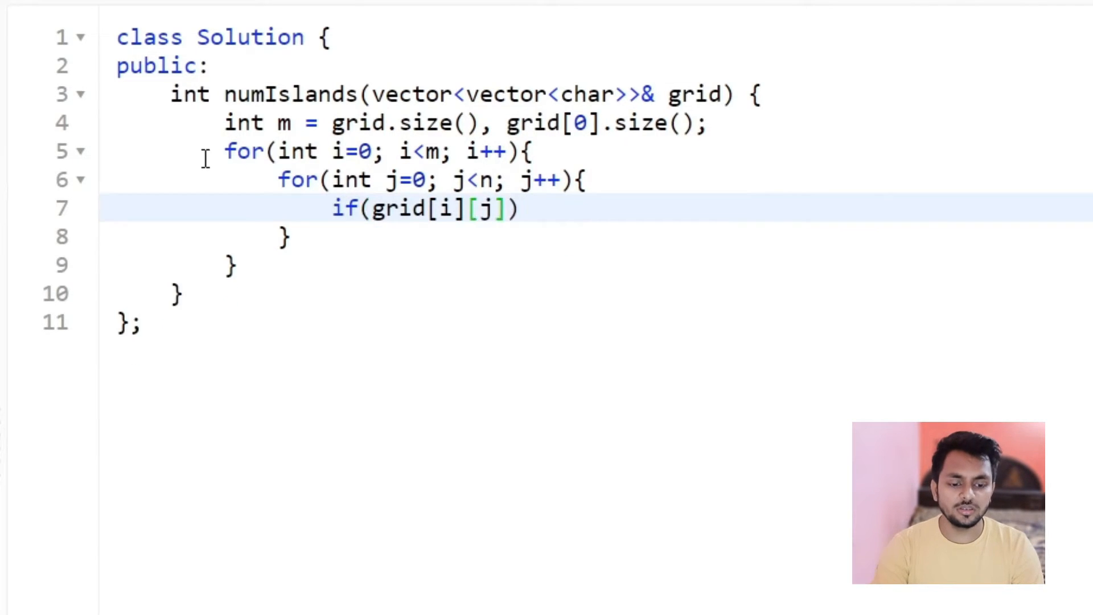
{"action": "type", "text": "== '1'){"}
{"action": "type", "text": "void DFS(int i, int j,"}
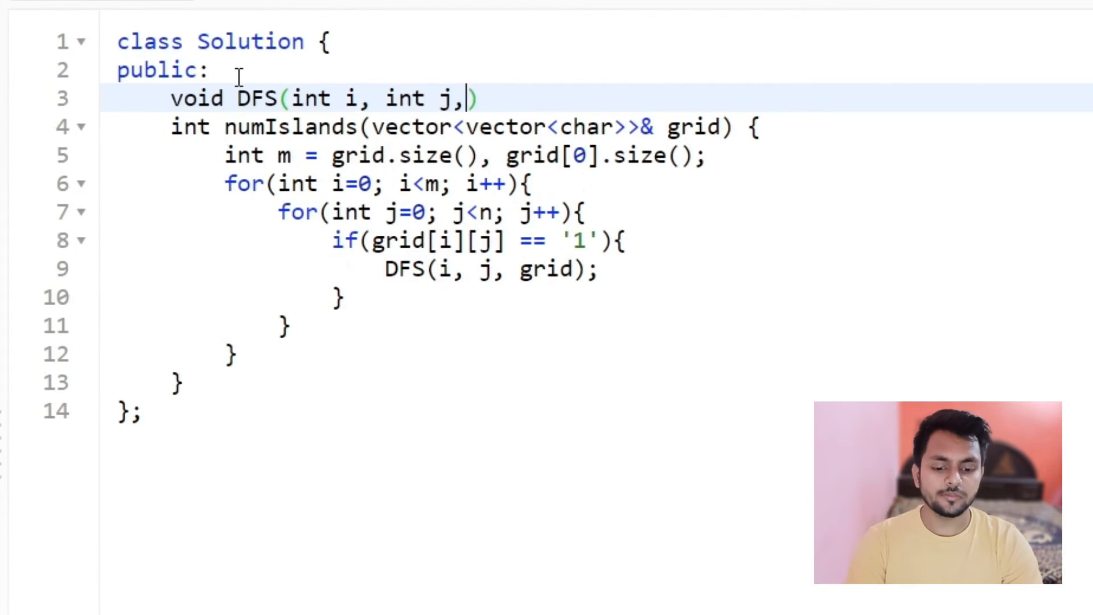
Write the DFS signature taking vector<vector<char>>& grid and mark the cell grid[i][j] = '0'
{"action": "type", "text": "vector<vector<char>>& grid){"}
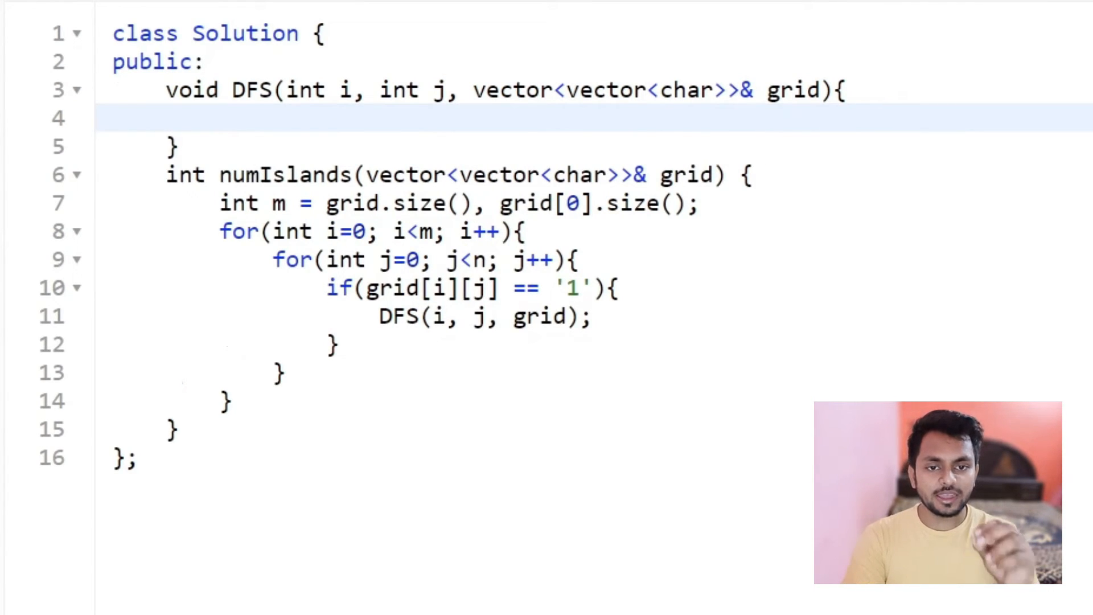
{"action": "type", "text": "grid[i][j] ="}
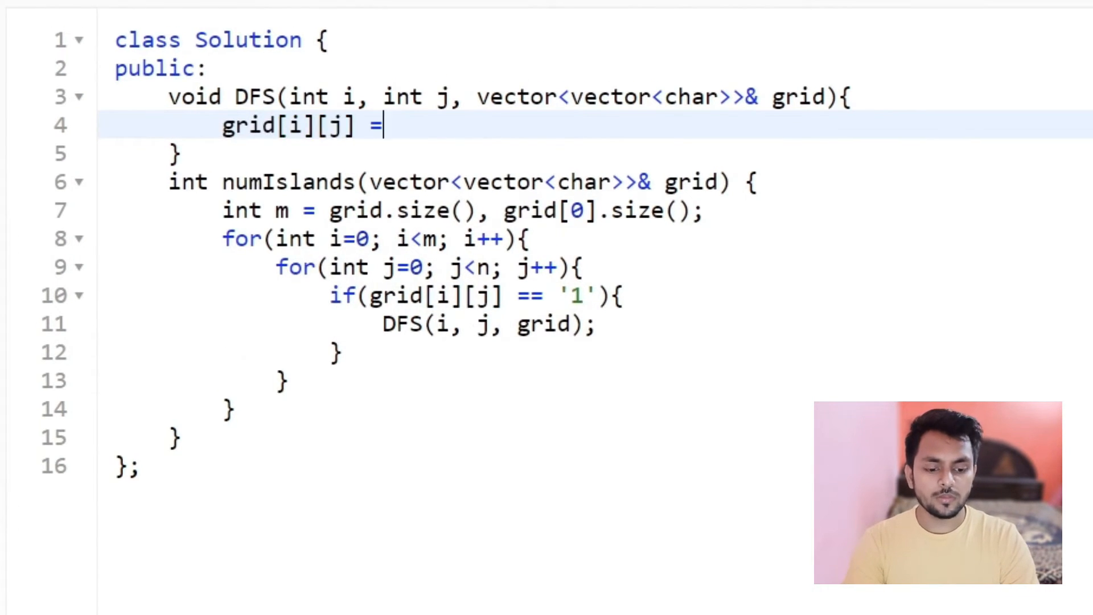
{"action": "type", "text": "'0';"}
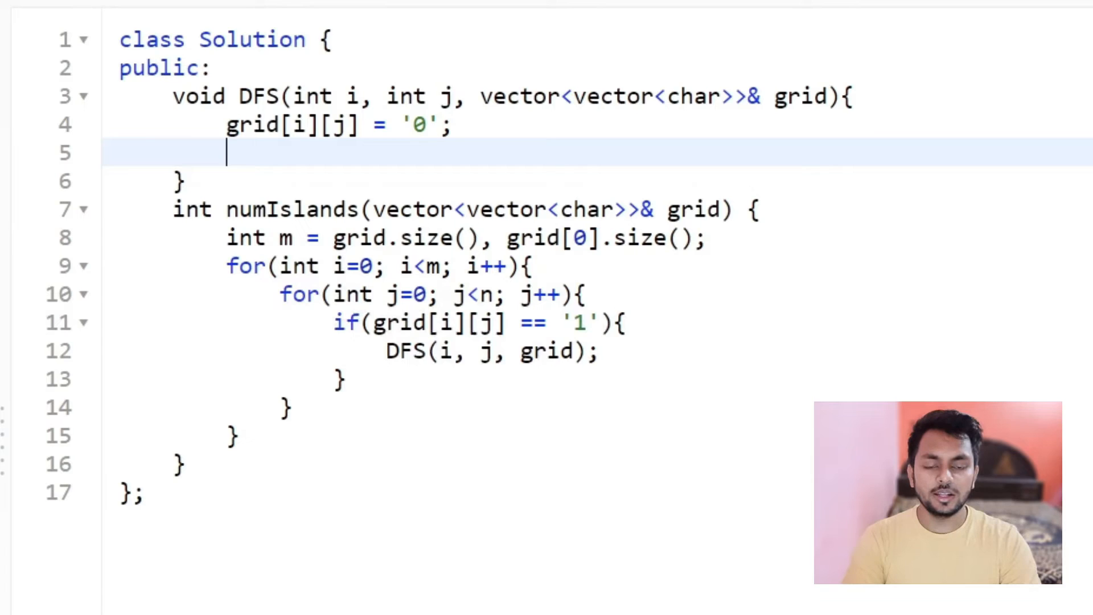
Define int dir[4][2] = {{0,1},{1,0},{0,-1},{-1,0}} for the four neighbour directions
{"action": "type", "text": "int dir"}
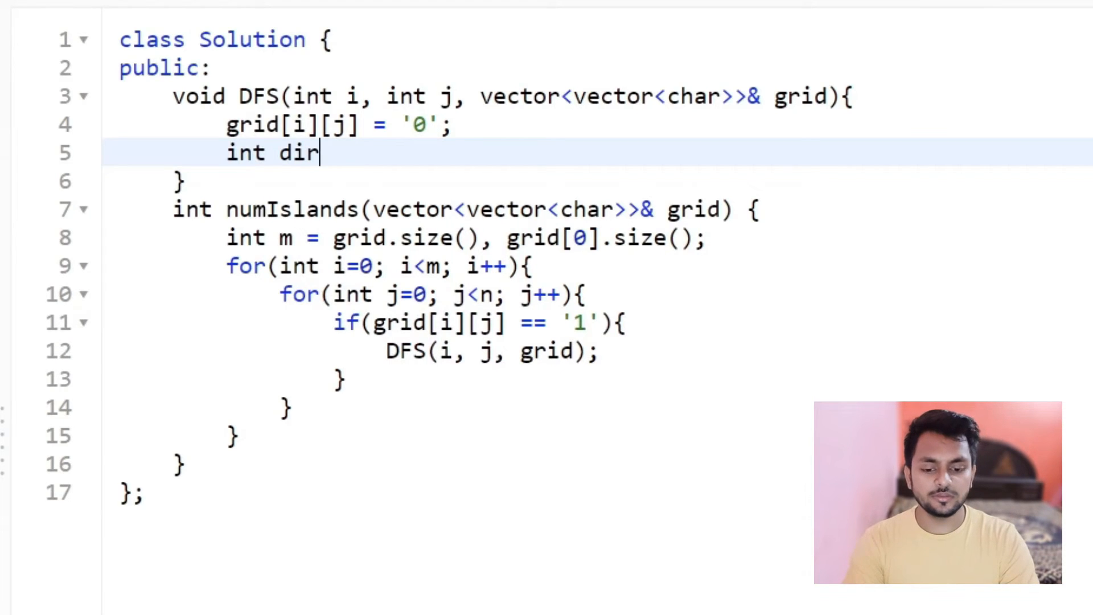
{"action": "type", "text": "[4][2] = {{0, 1}, {1,}}"}
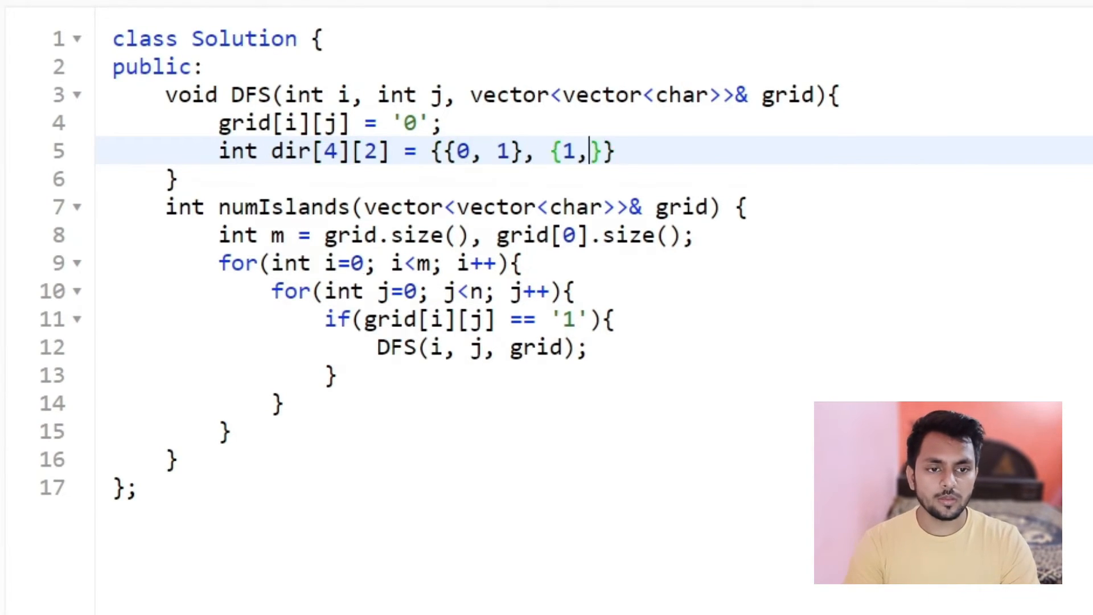
{"action": "type", "text": "0}, {0, -1}, {-1, 0}};"}
{"action": "type", "text": "DFS(i + dir[k][0], j + dir[k][1], grid);"}
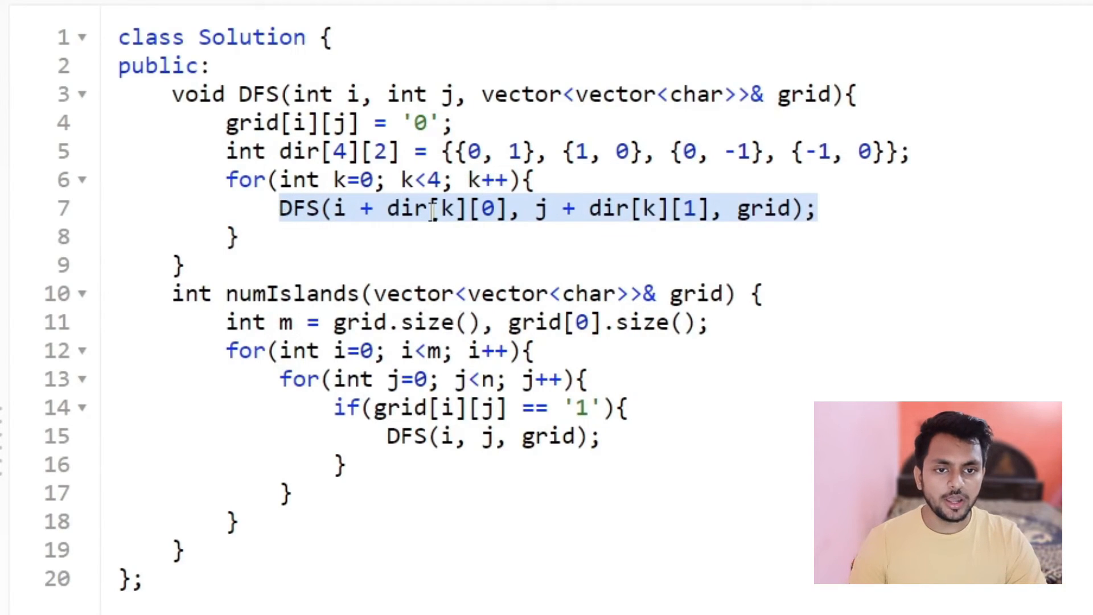
{"action": "mouse_move", "coordinate": [105, 275]}
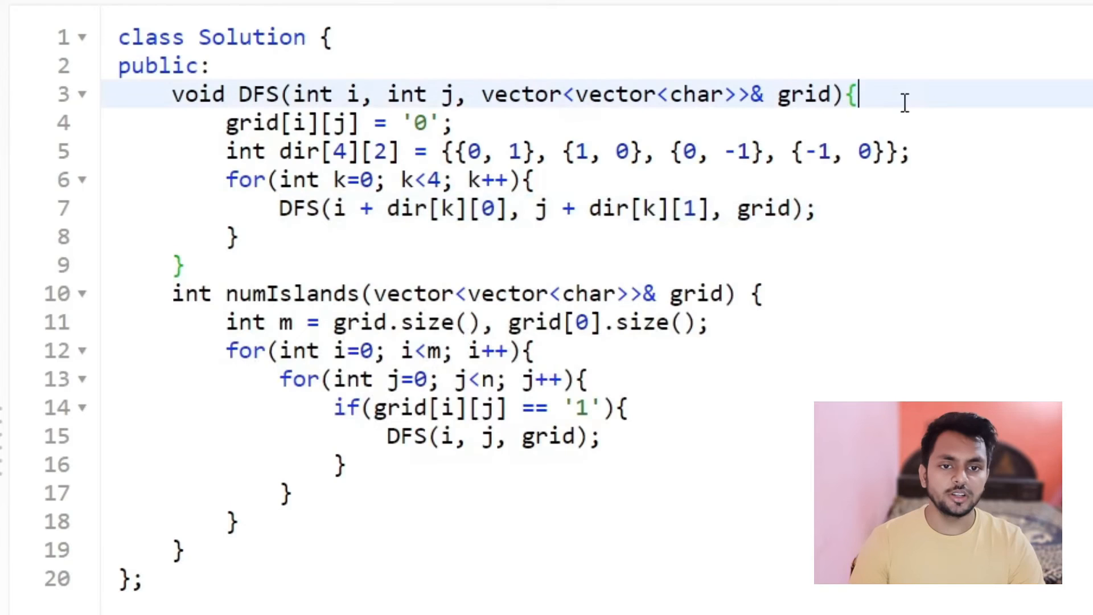
Add the early-return check for i < 0, j < 0 or i >= grid.size() at the top of DFS
{"action": "type", "text": "if"}
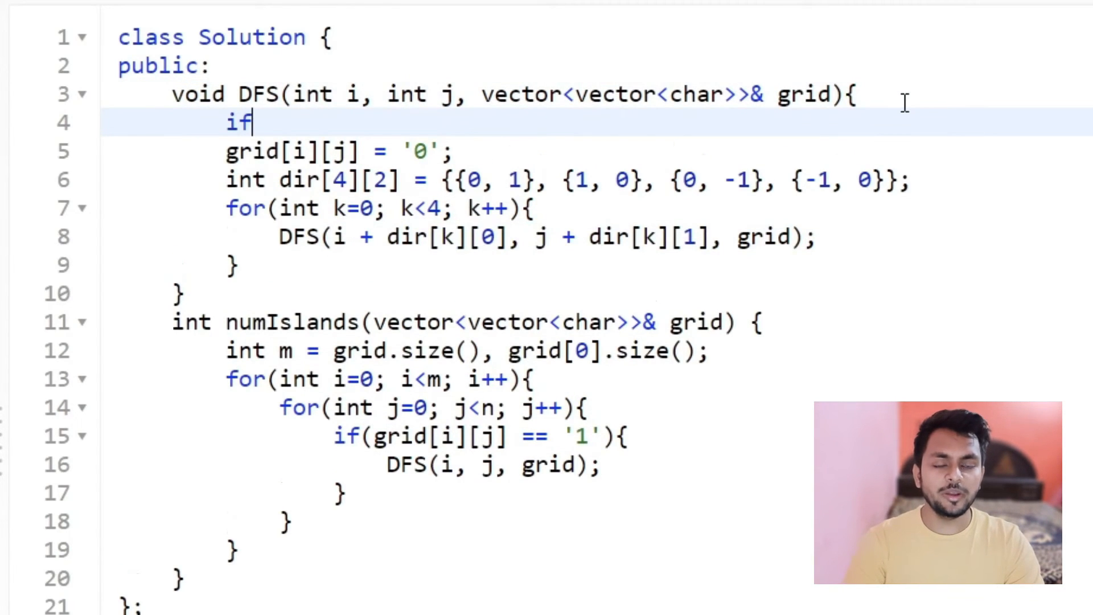
{"action": "type", "text": "()"}
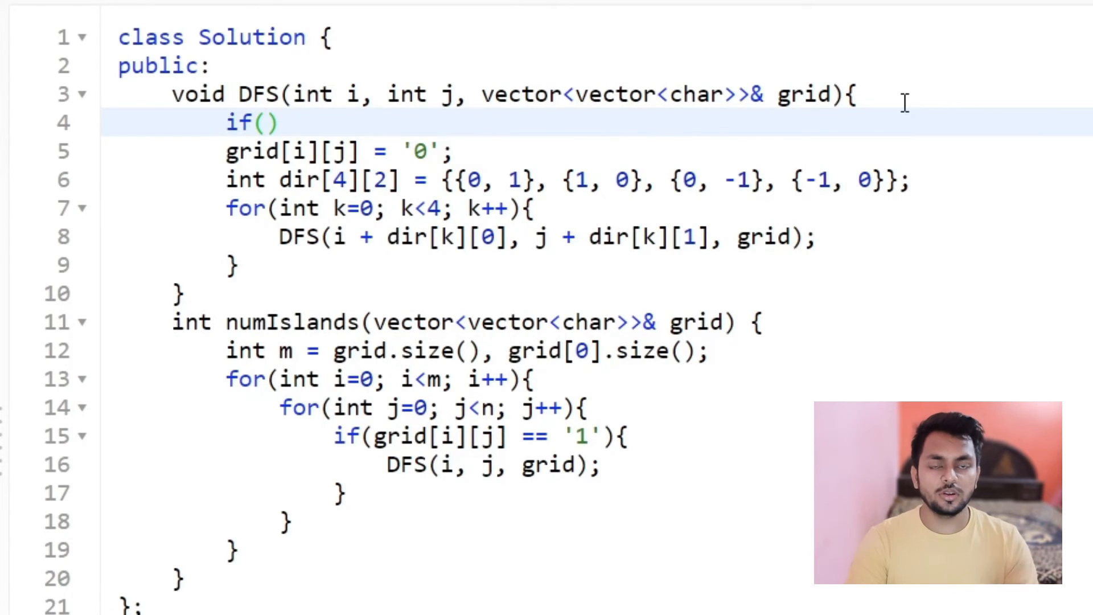
{"action": "left_click", "coordinate": [266, 123]}
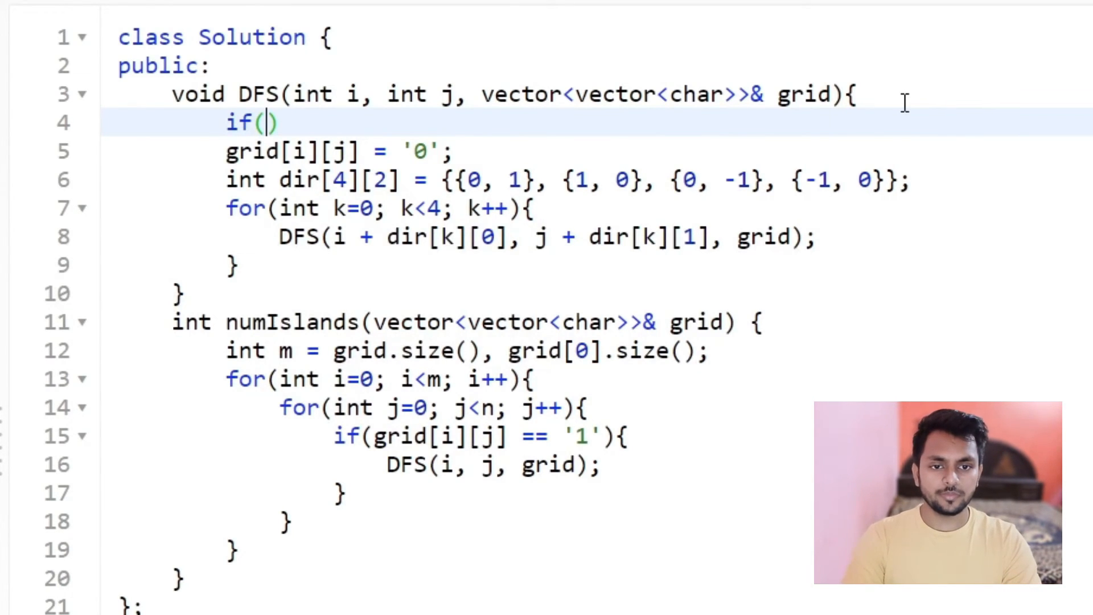
{"action": "type", "text": "i < 0 || j < 0 || i >= grid.size()"}
{"action": "type", "text": "return;"}
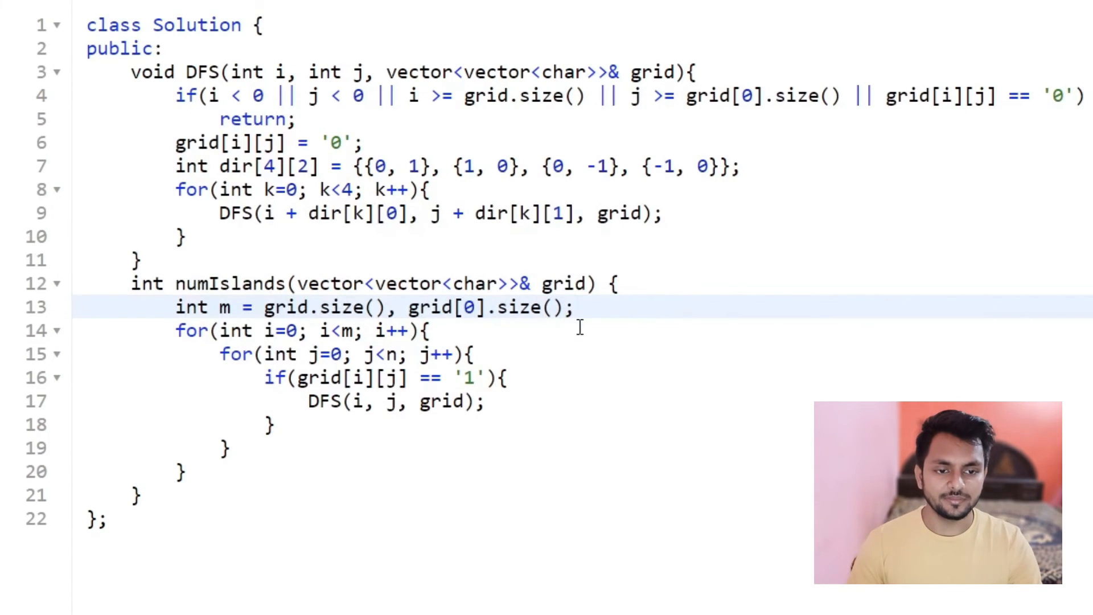
Count islands in numIslands and return islands at the end
{"action": "type", "text": "islands = 0"}
{"action": "type", "text": "islands++;"}
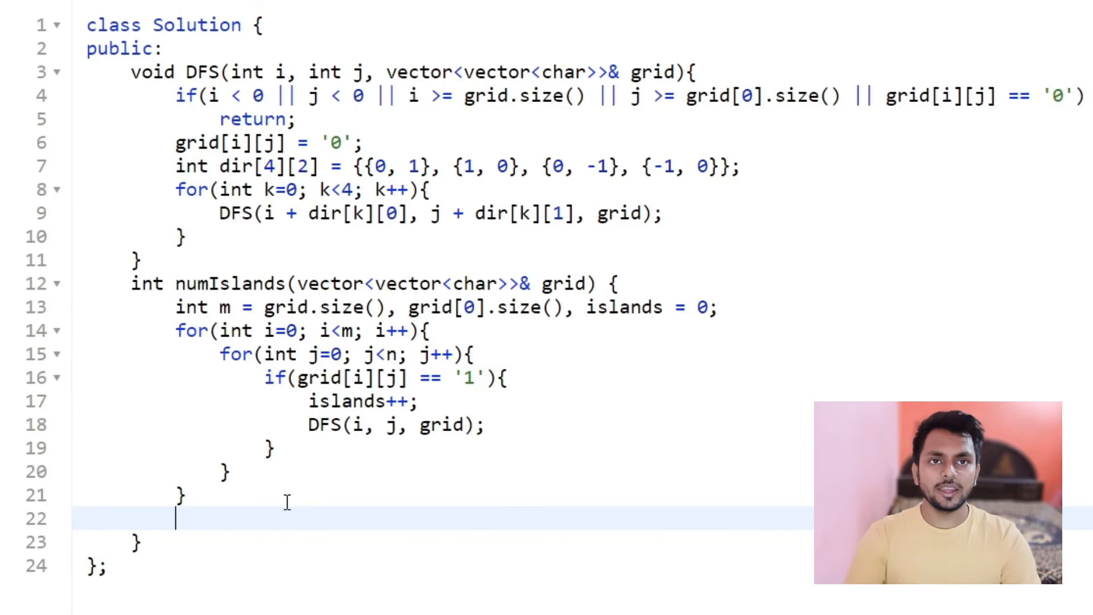
{"action": "type", "text": "return islands;"}
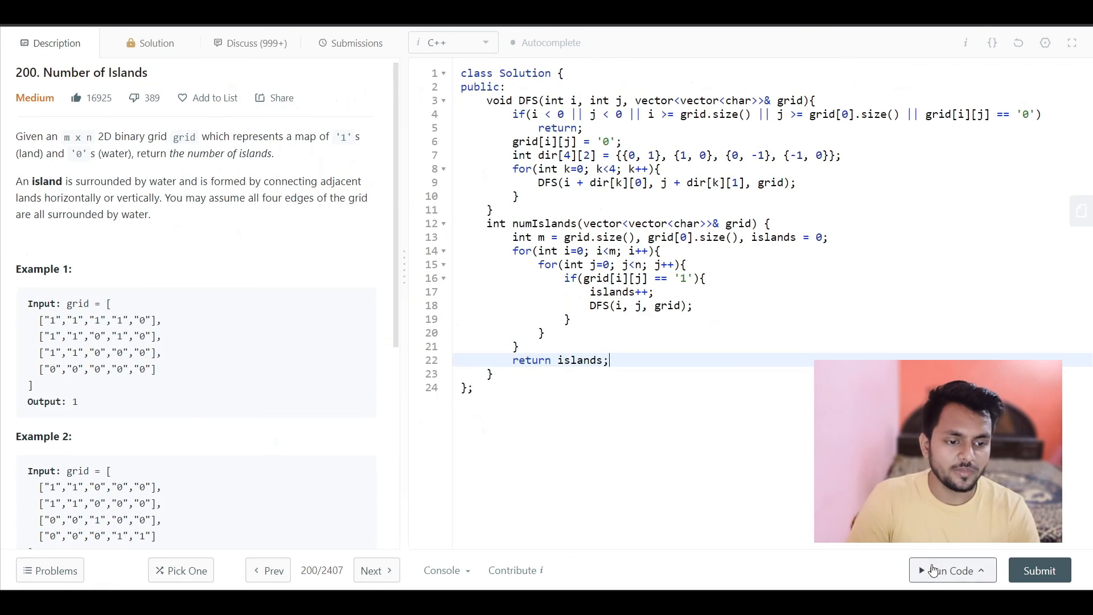
Run the code, fix the compile error by declaring n, and rerun to get Accepted
{"action": "left_click", "coordinate": [948, 570]}
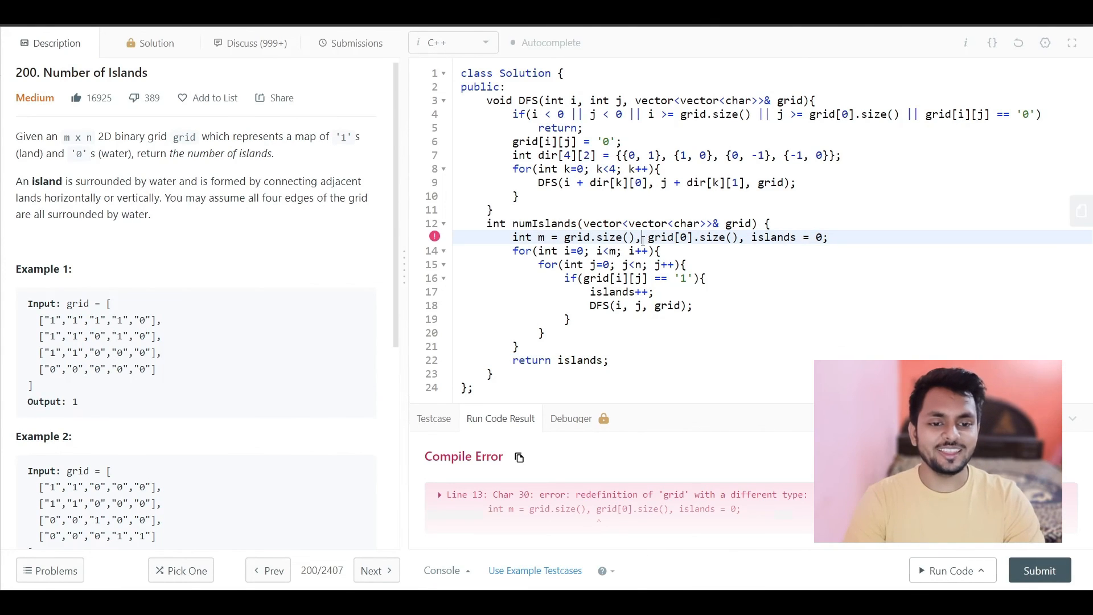
{"action": "type", "text": "n ="}
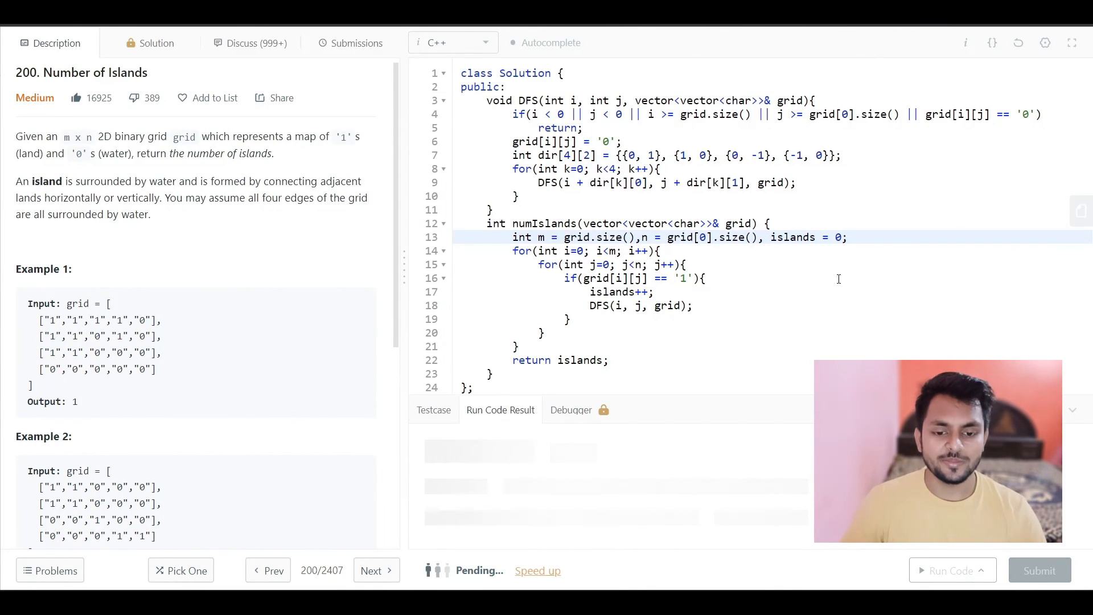
{"action": "left_click", "coordinate": [947, 570]}
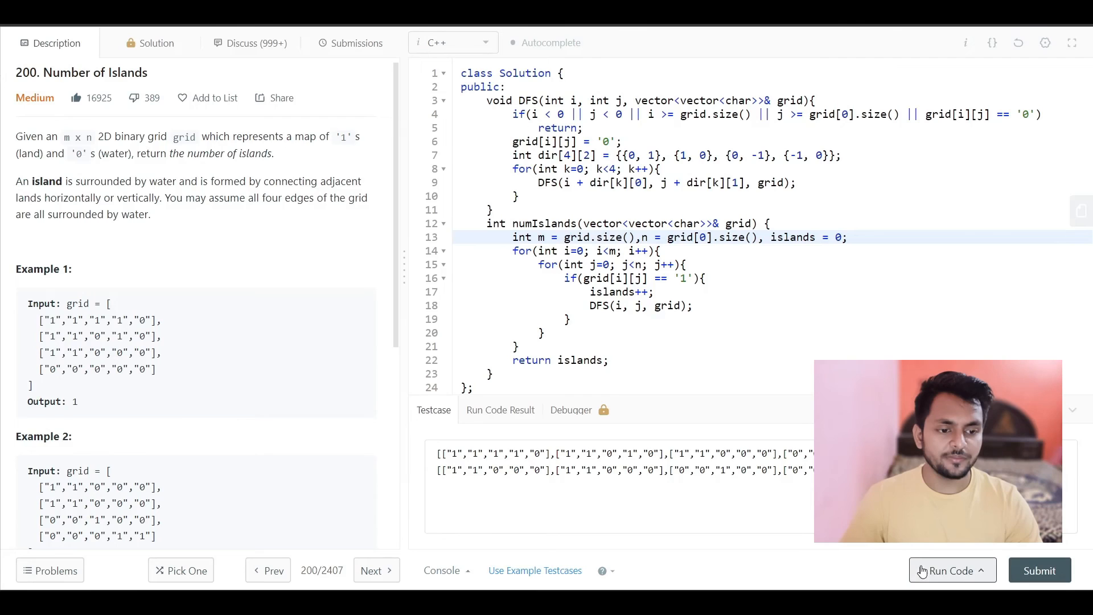
{"action": "left_click", "coordinate": [948, 570]}
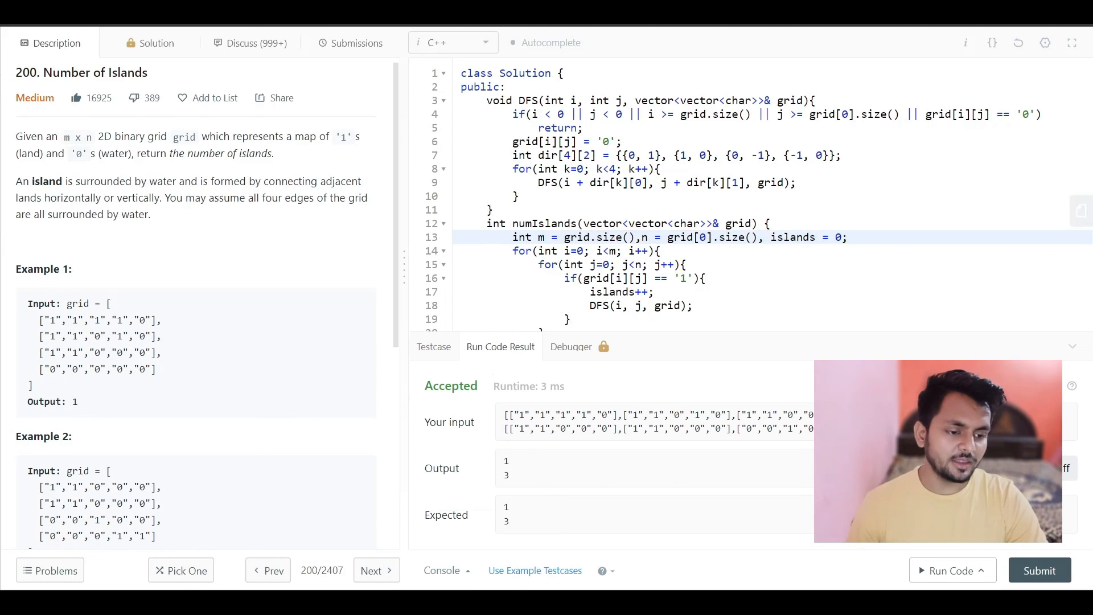
Submit the solution for judging
{"action": "left_click", "coordinate": [355, 42]}
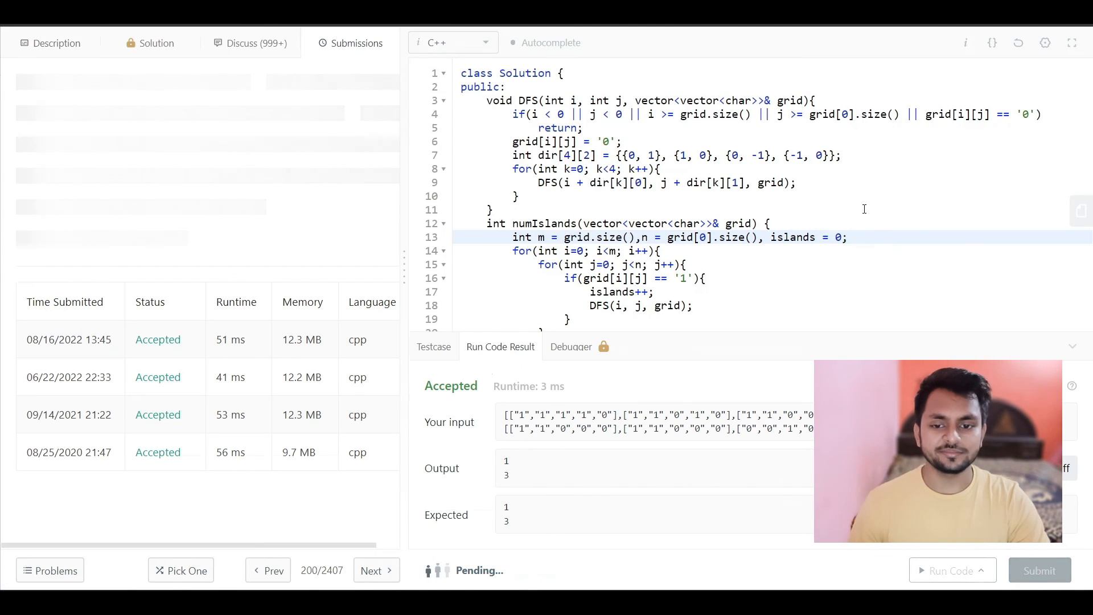